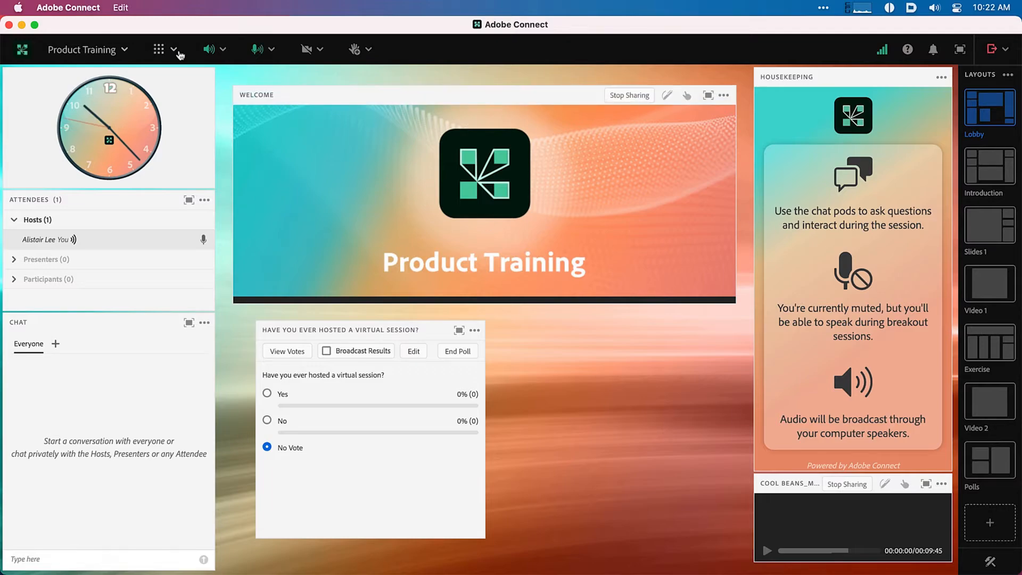
Step: Open the Pods menu to reveal the Poll > Add New Poll option
click(173, 50)
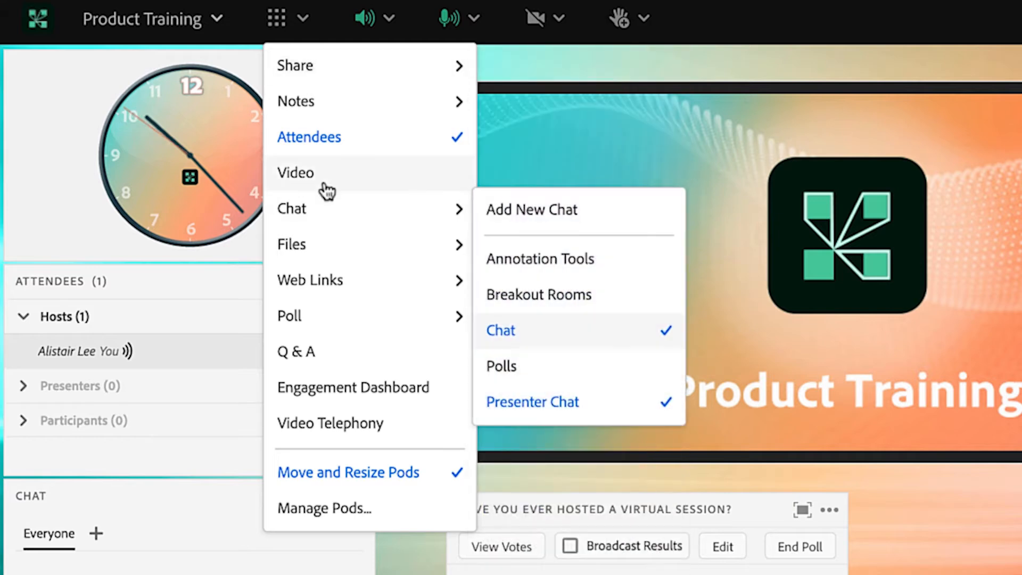
mouse_move(325, 181)
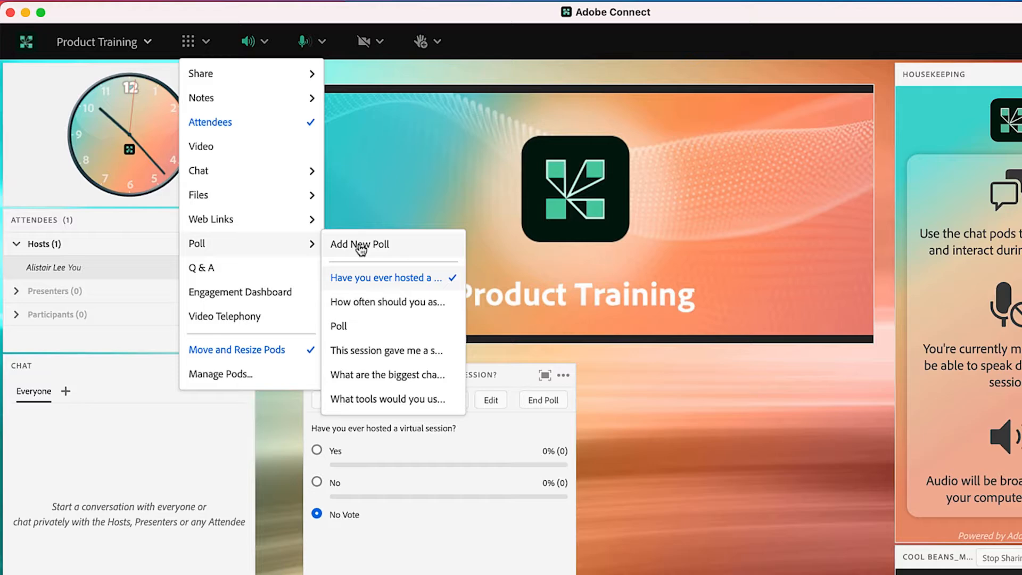
Step: Open a Yes/No poll asking "If 'yes', did you have a producer?", then show the Introduction layout
click(359, 244)
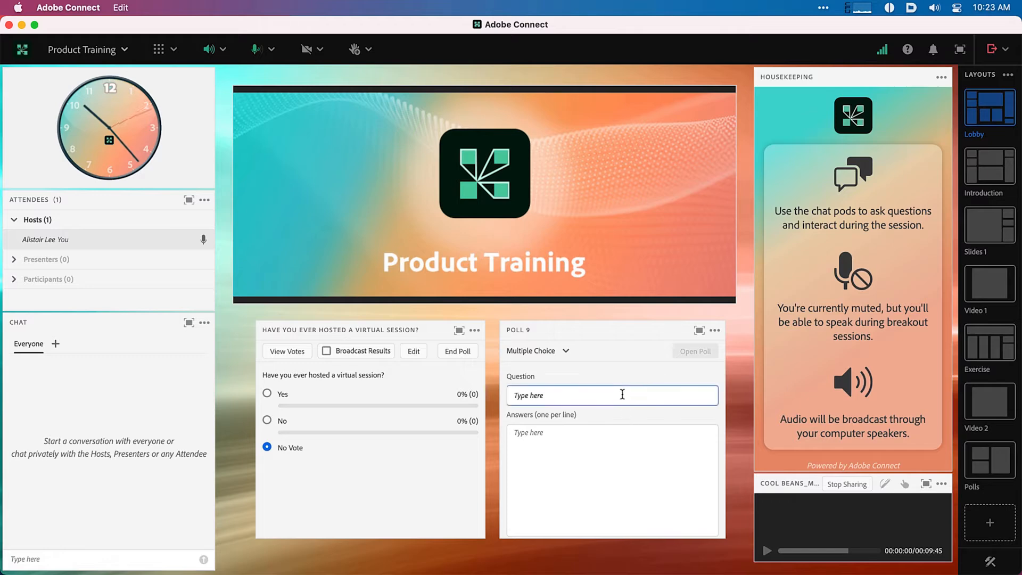
text(If 'yes', did you have a producer?)
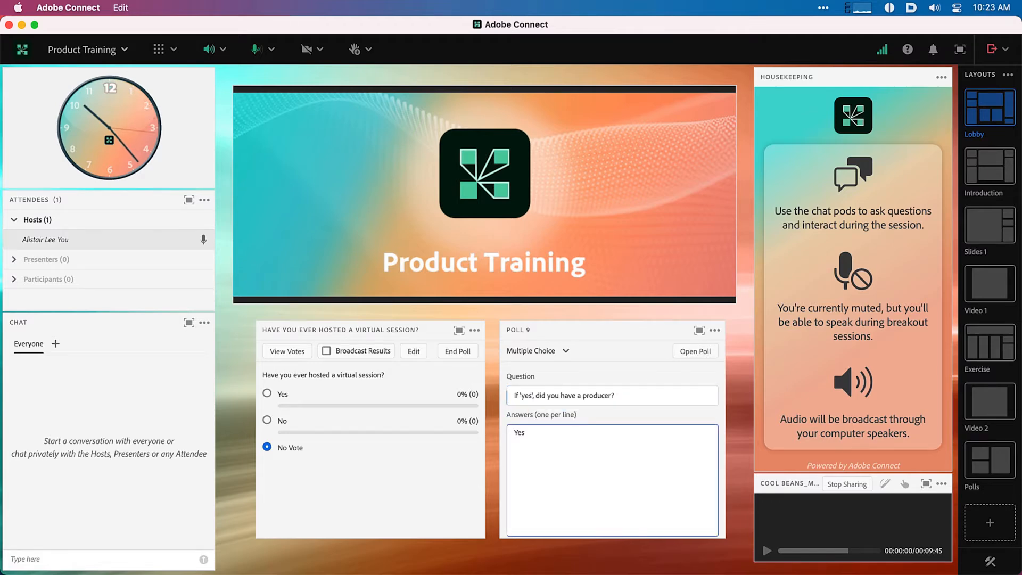
click(694, 350)
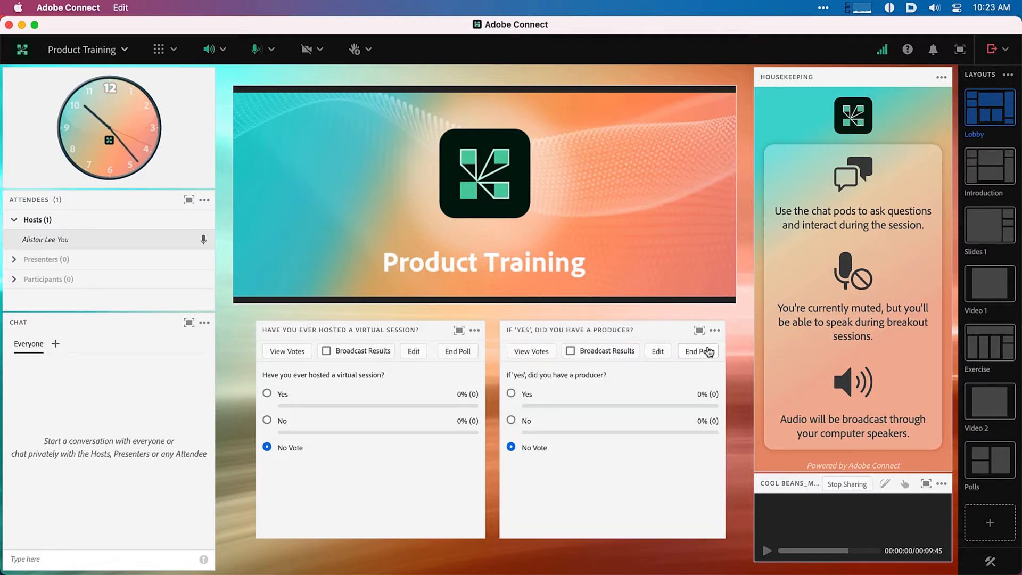
click(988, 166)
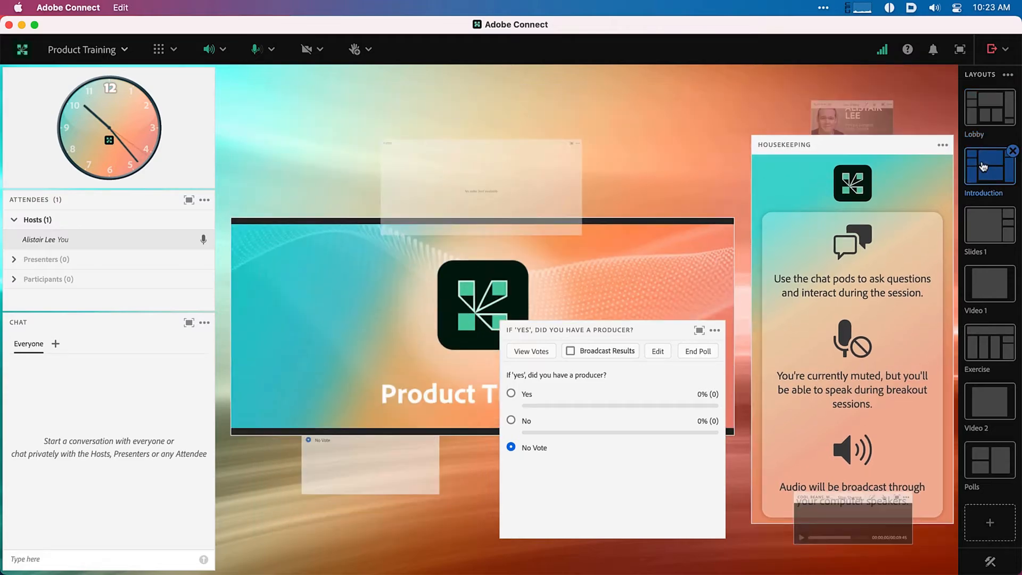
Step: Switch in turn to the Video 1, Exercise, Polls and Slides 2 layouts
click(989, 225)
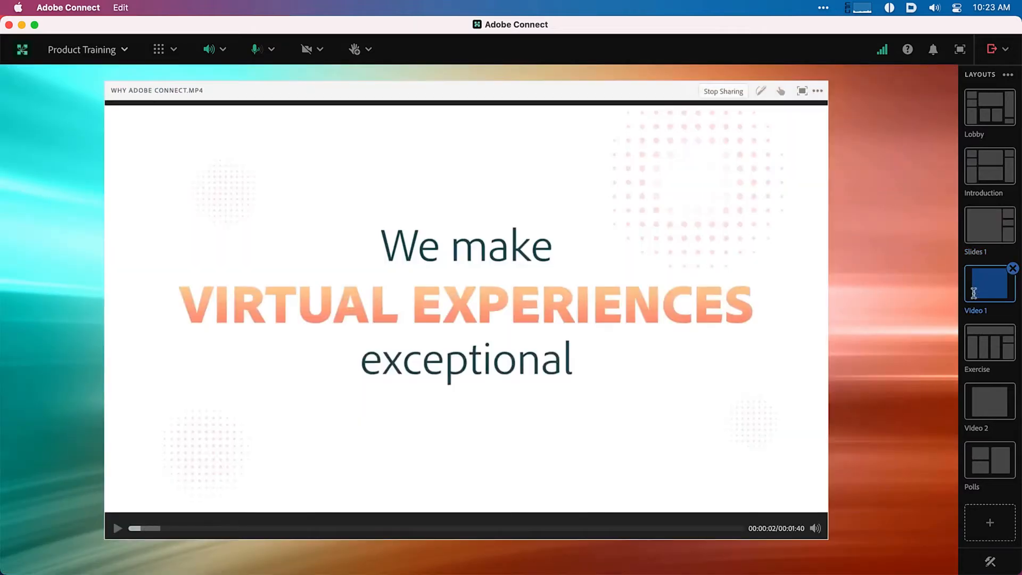
click(989, 348)
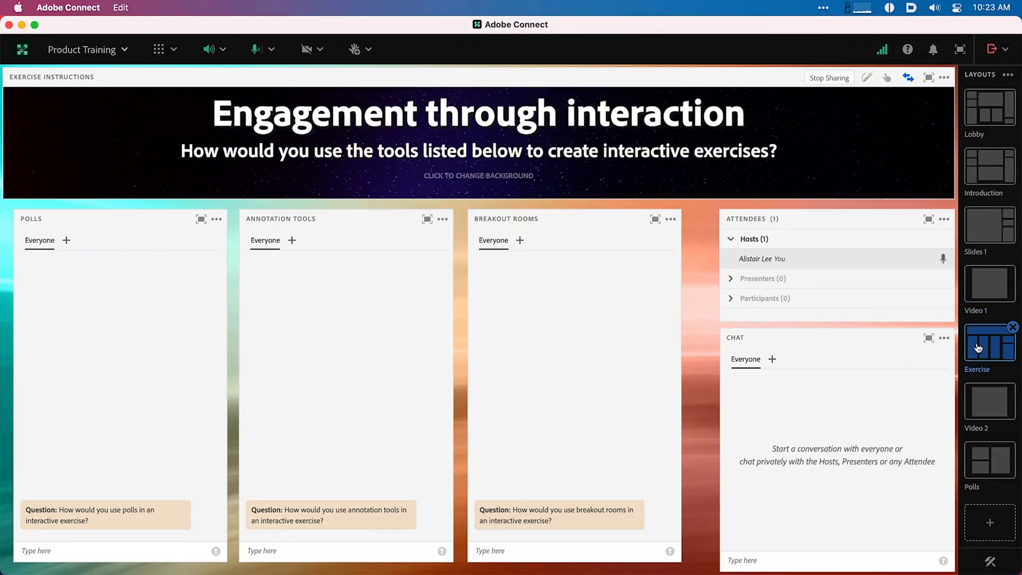
click(989, 400)
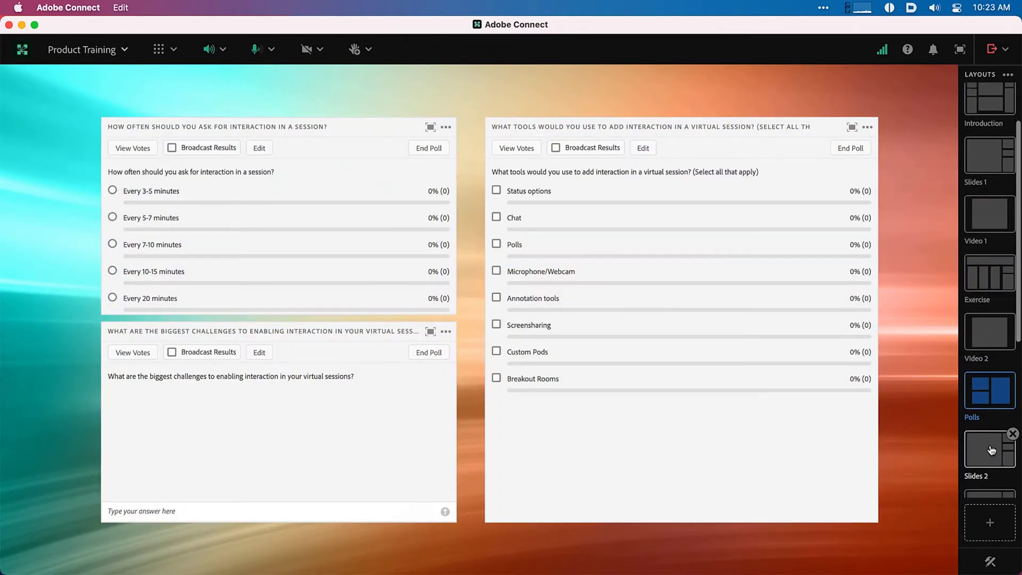
click(989, 453)
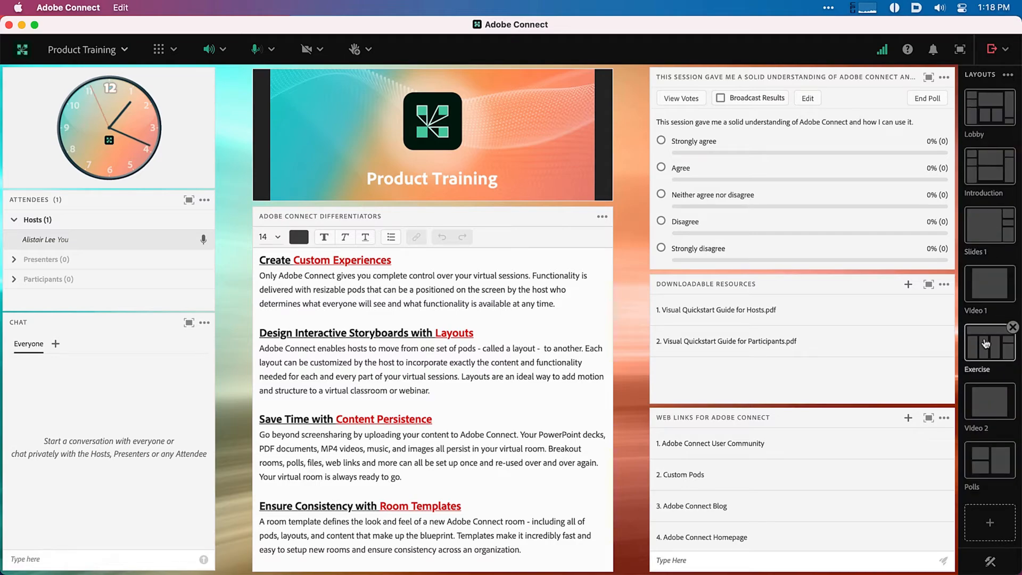
Step: Go to the Exercise layout, then the Video 2 welcome video, then Exercise again
click(988, 346)
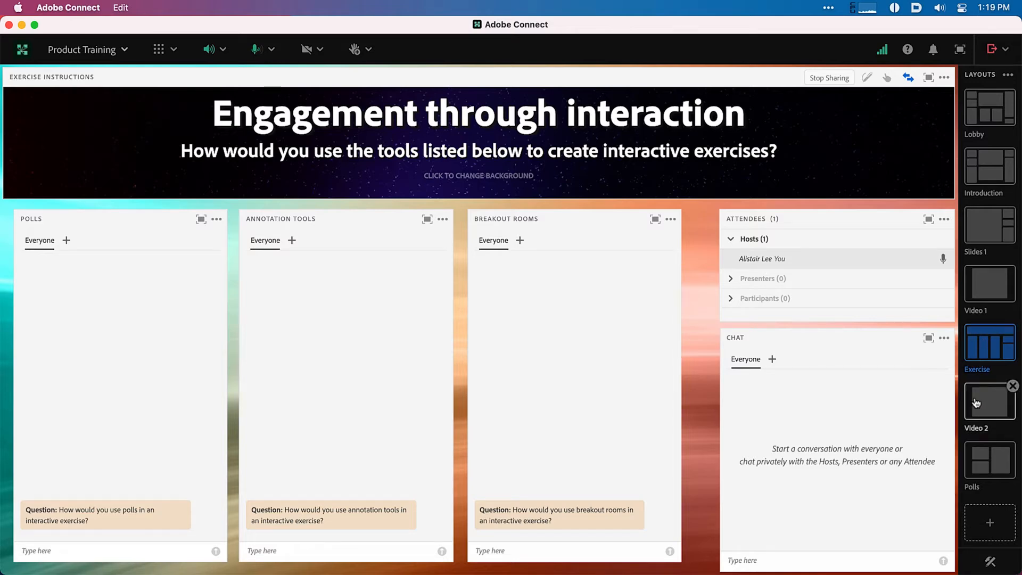
click(987, 403)
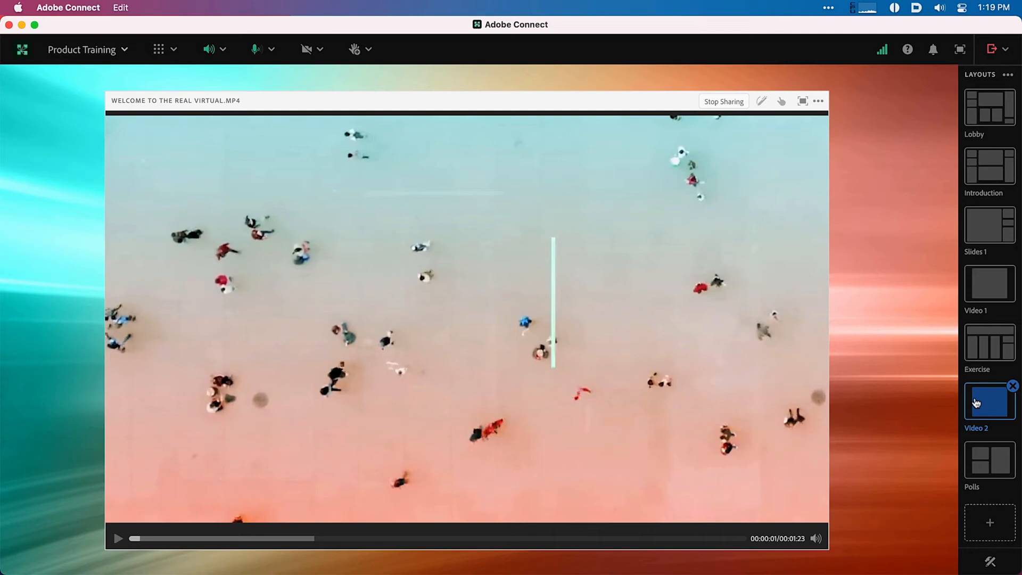
click(988, 345)
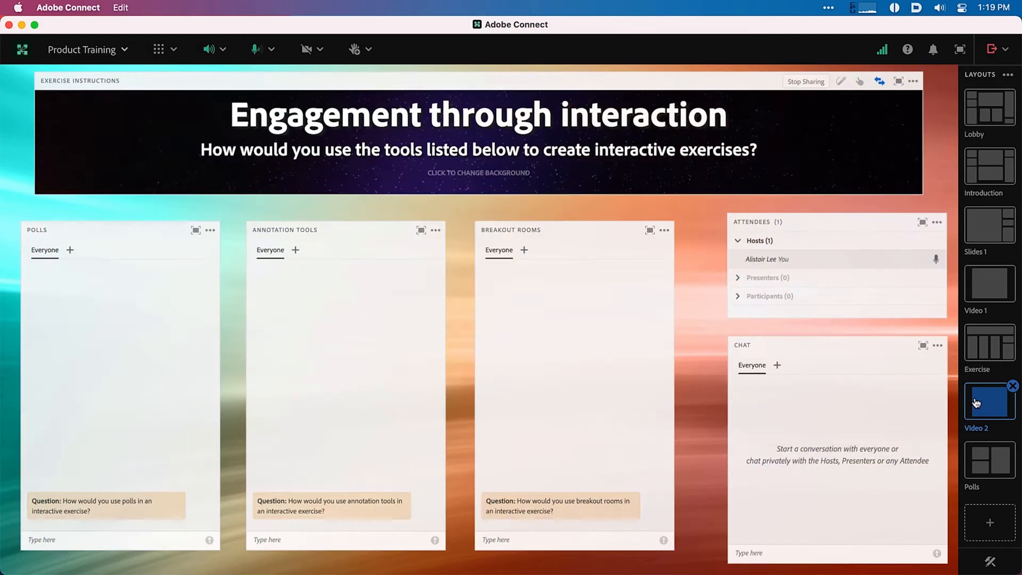
Step: Cycle through the Exercise, Introduction, Slides 1 and Video 1 layouts, ending on Polls
click(989, 345)
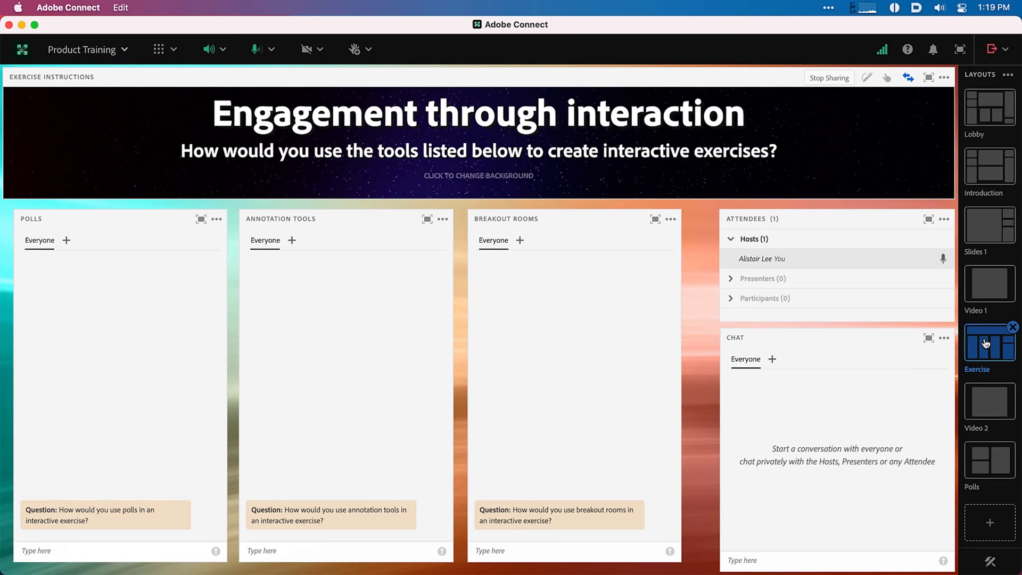
click(989, 166)
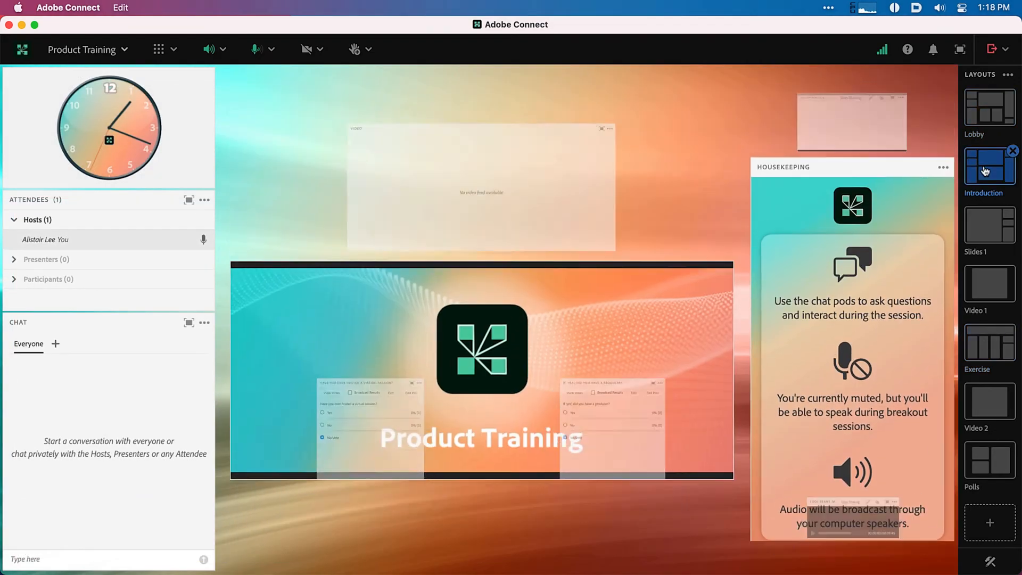
click(988, 228)
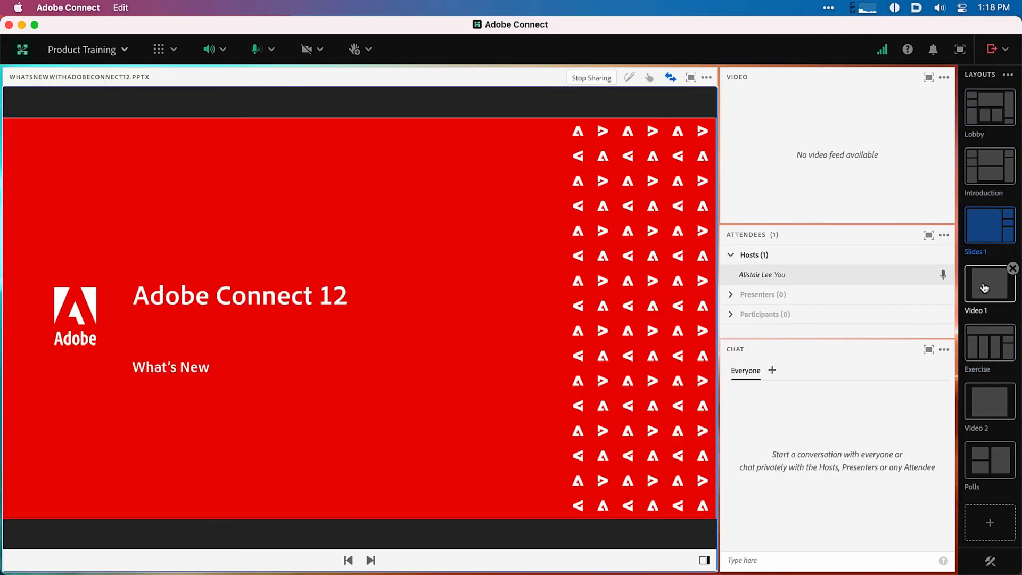
click(989, 349)
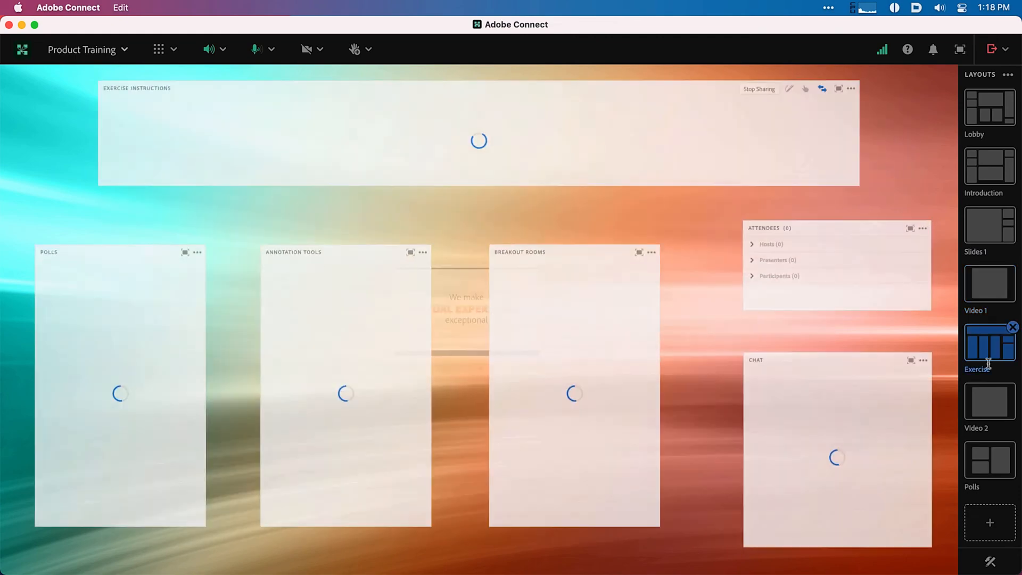
click(989, 460)
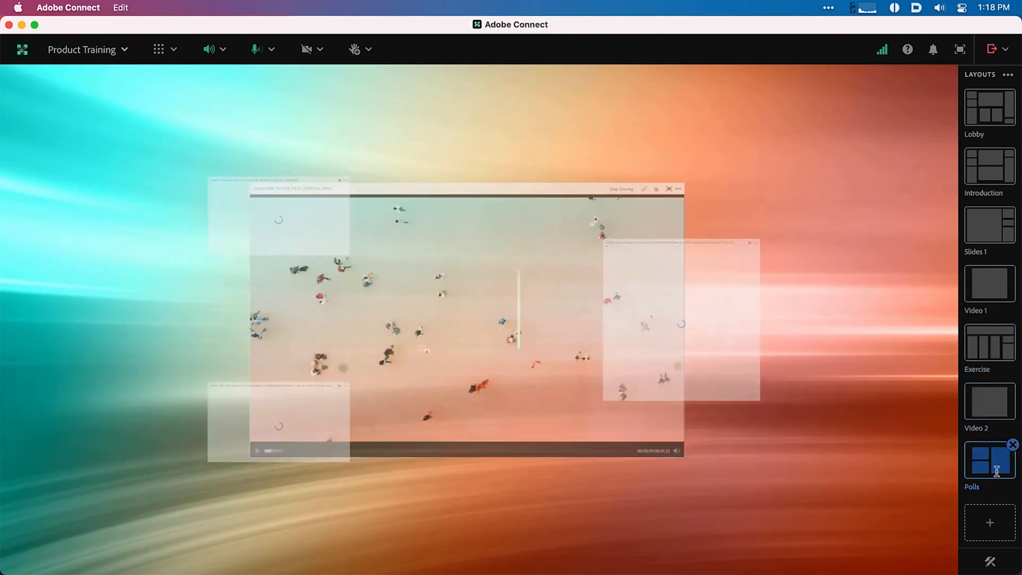